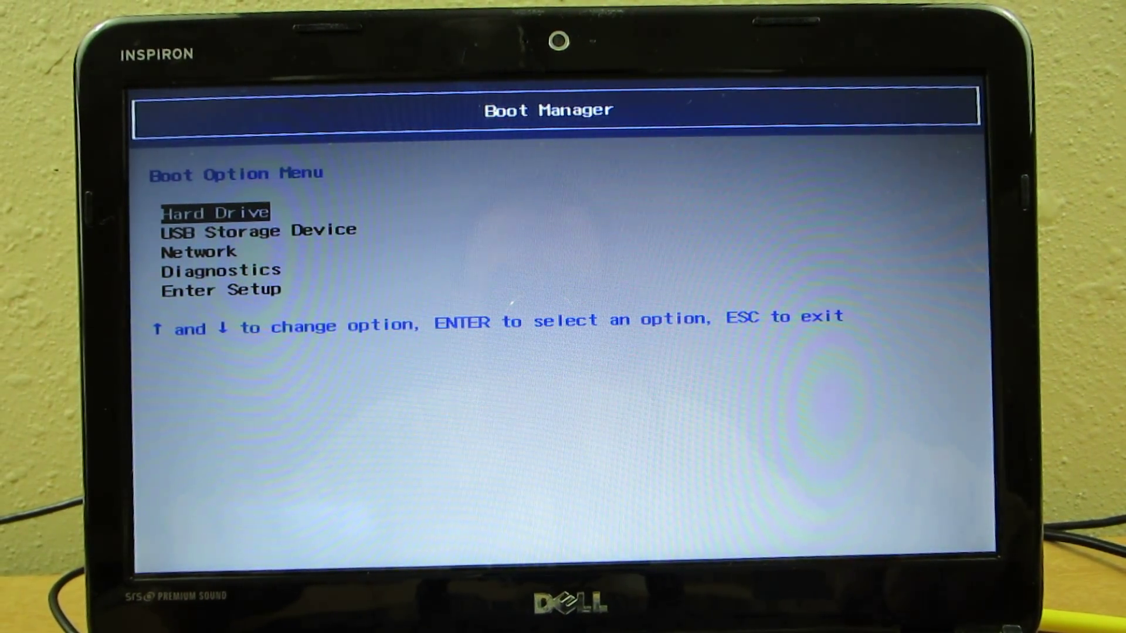
Step: Select USB Storage Device in the Dell Boot Option Menu to boot Clonezilla
{"action": "key", "text": "Down"}
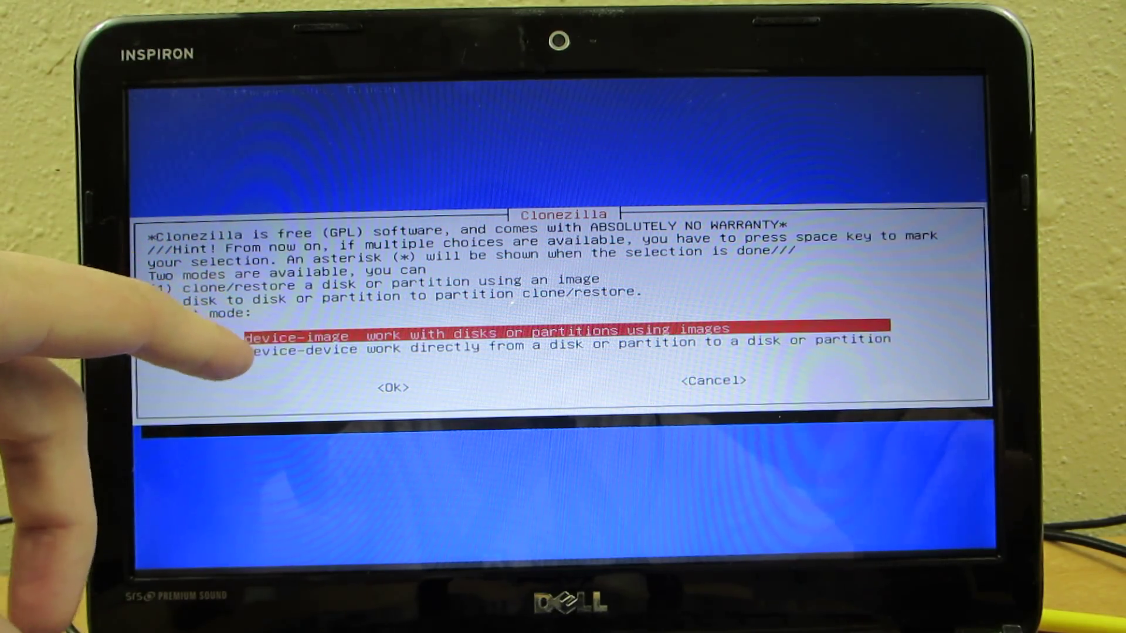
Step: Browse from device-device back to the device-image mode option
{"action": "key", "text": "Down"}
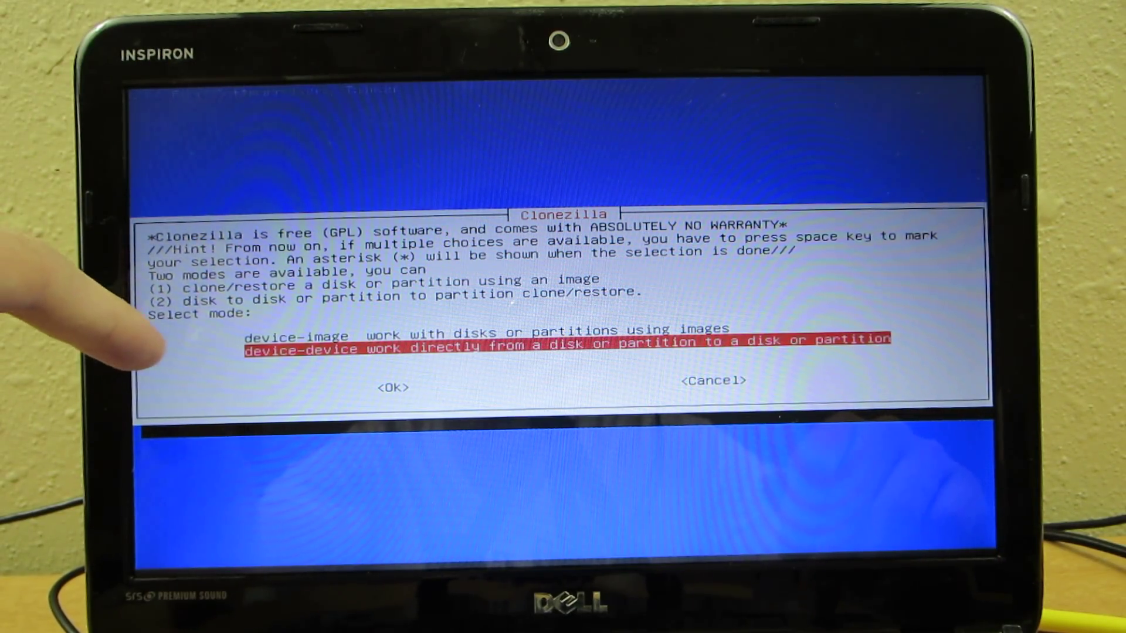
{"action": "key", "text": "up"}
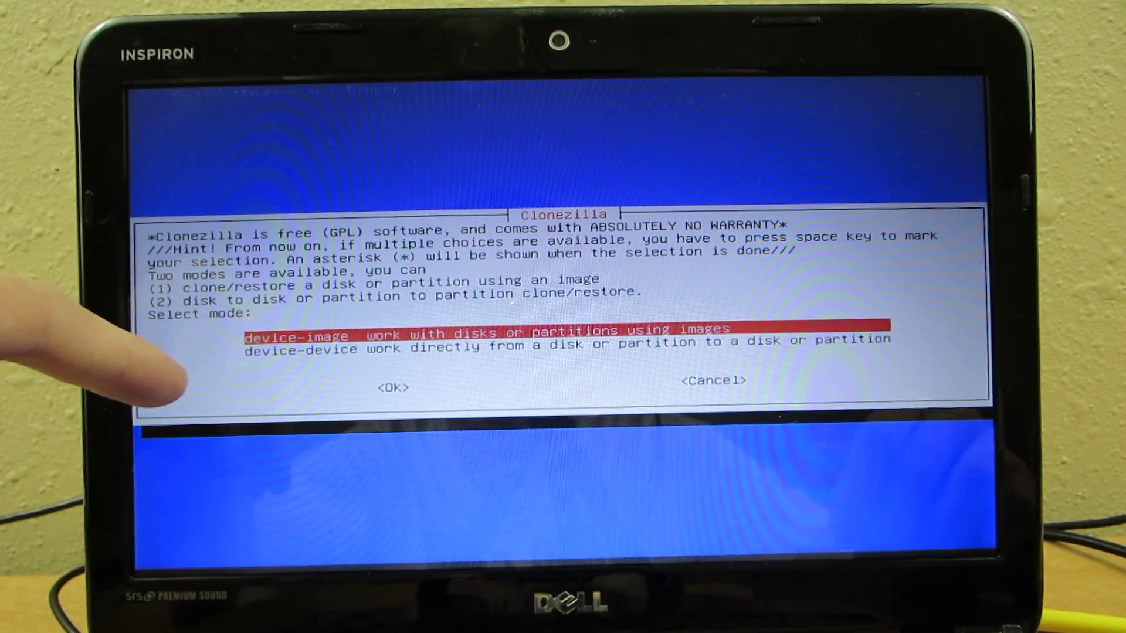
Step: Confirm device-image mode, choose local_dev, and continue with the USB drive inserted
{"action": "left_click", "coordinate": [393, 387]}
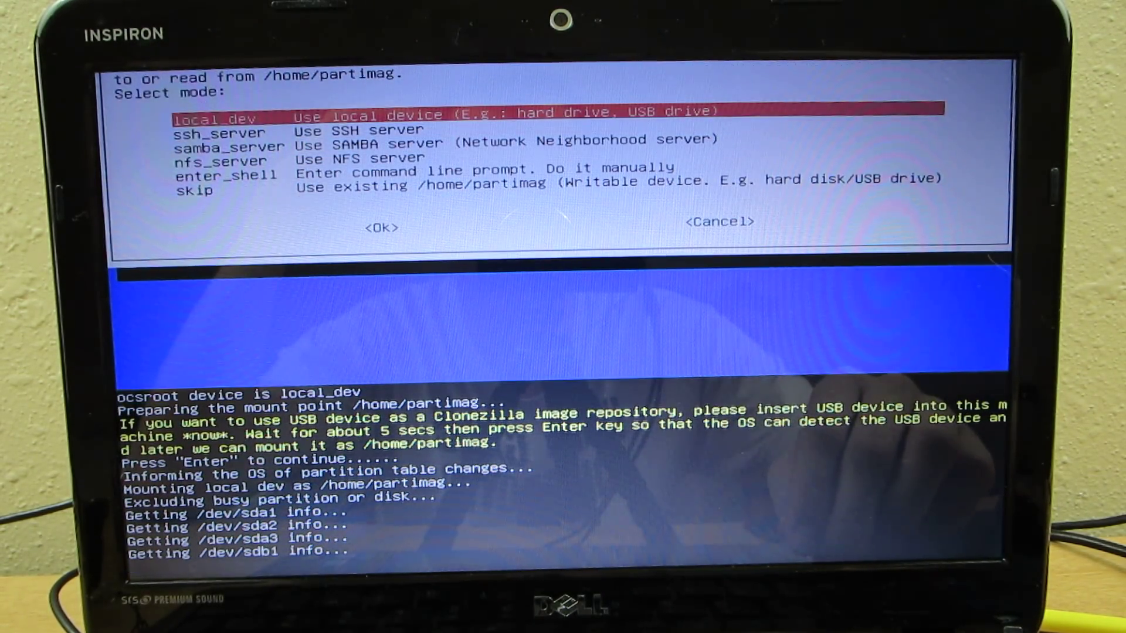
{"action": "key", "text": "Return"}
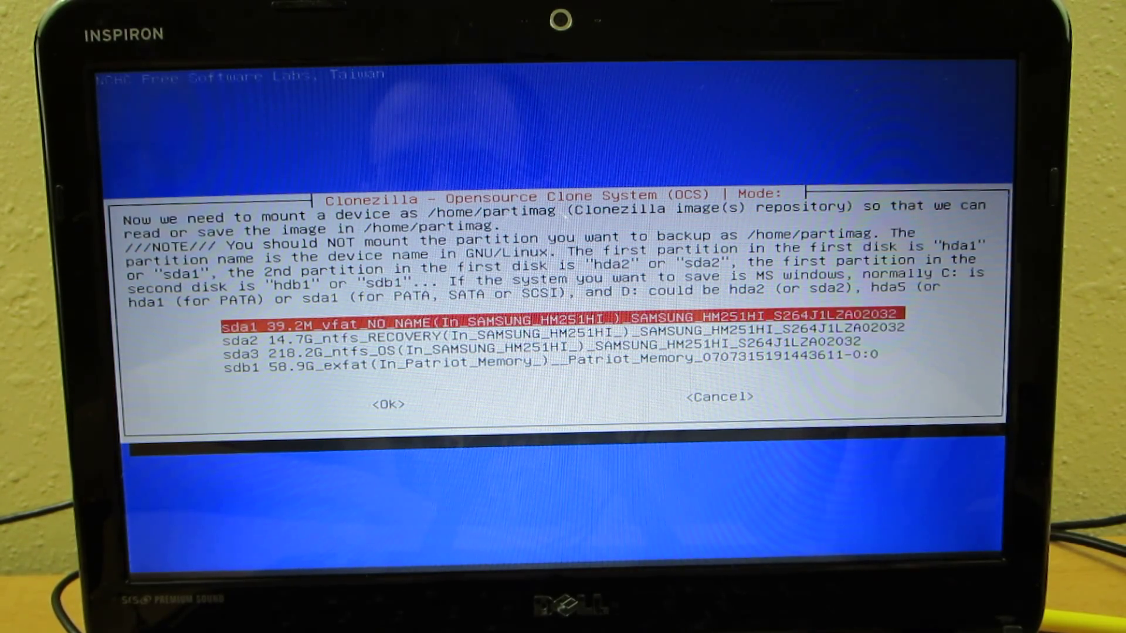
Step: Select partition sdb1 (Patriot Memory, 58.9G) as the /home/partimag repository
{"action": "key", "text": "Down"}
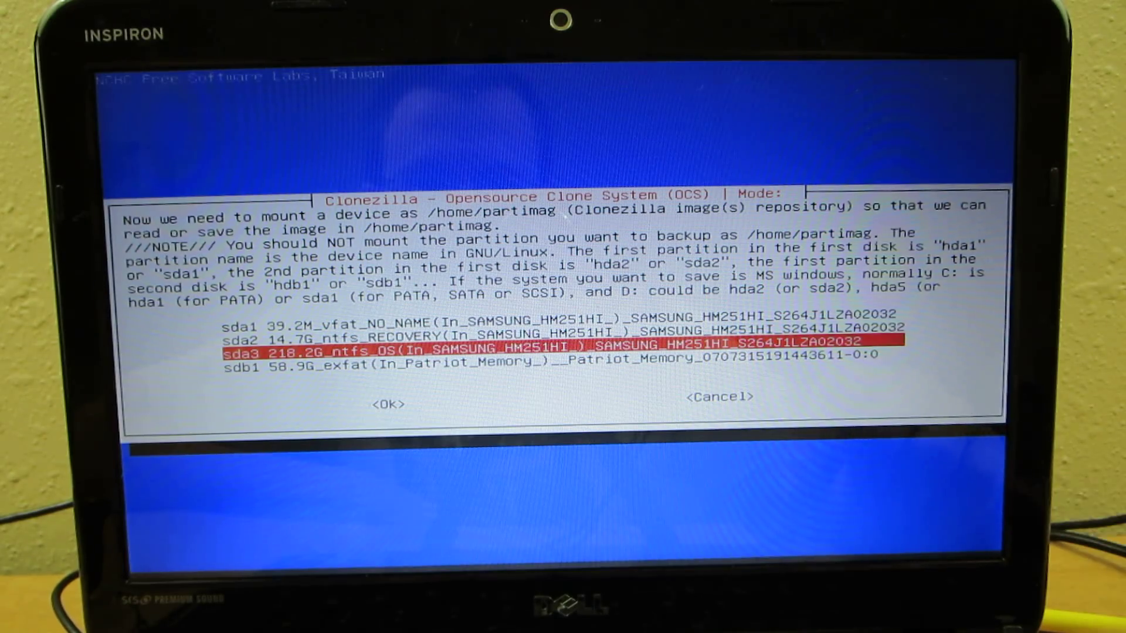
{"action": "key", "text": "Down"}
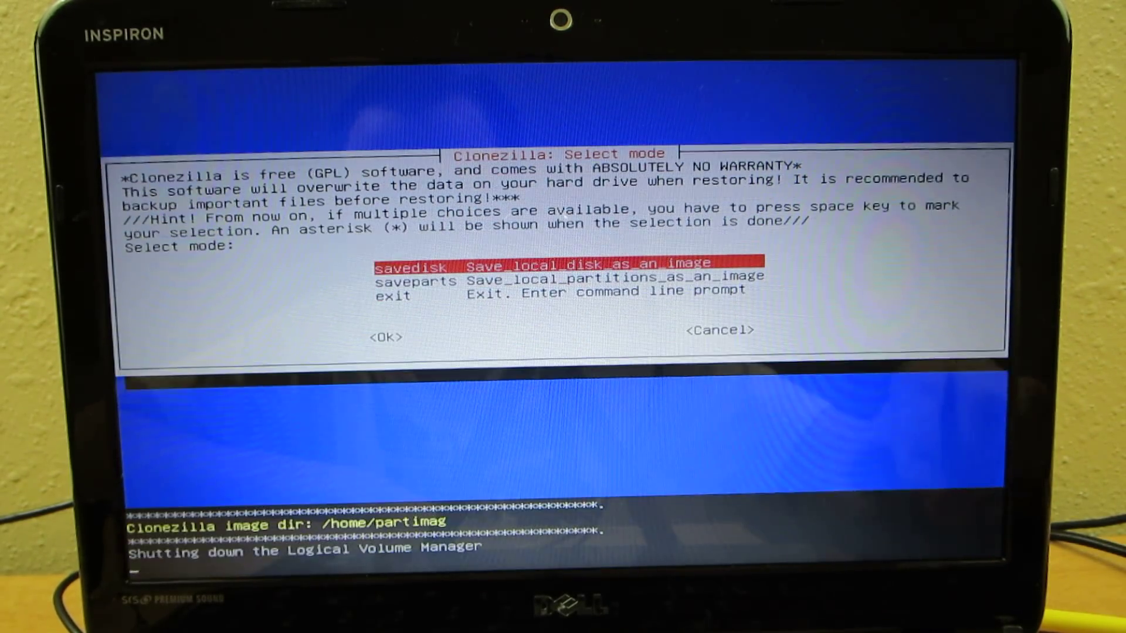
{"action": "left_click", "coordinate": [387, 336]}
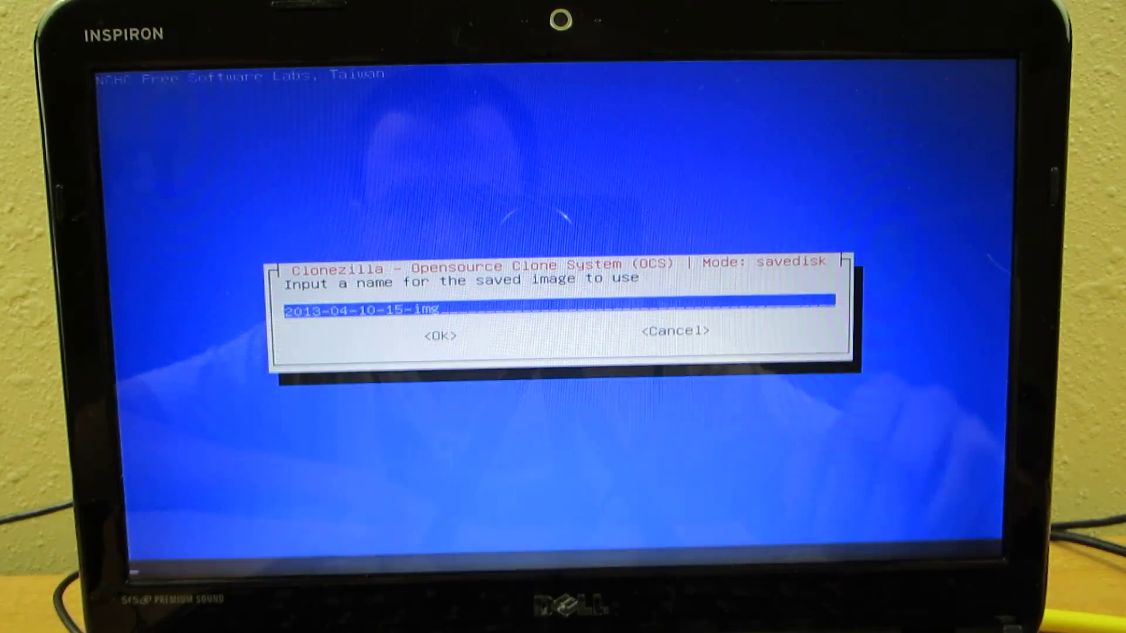
{"action": "left_click", "coordinate": [436, 336]}
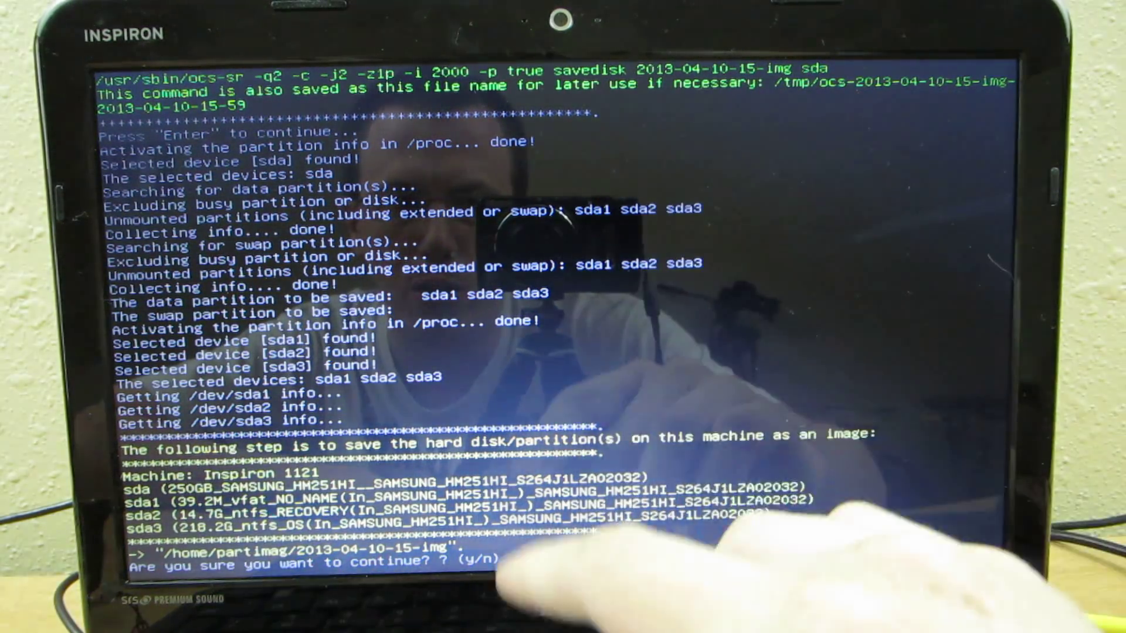
{"action": "type", "text": "y"}
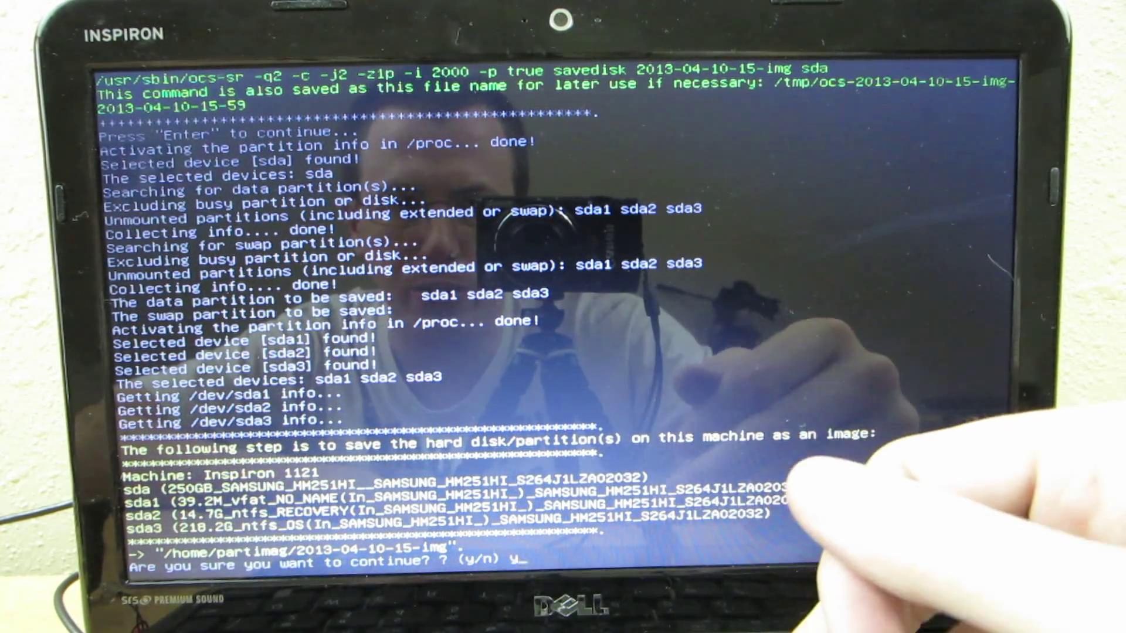